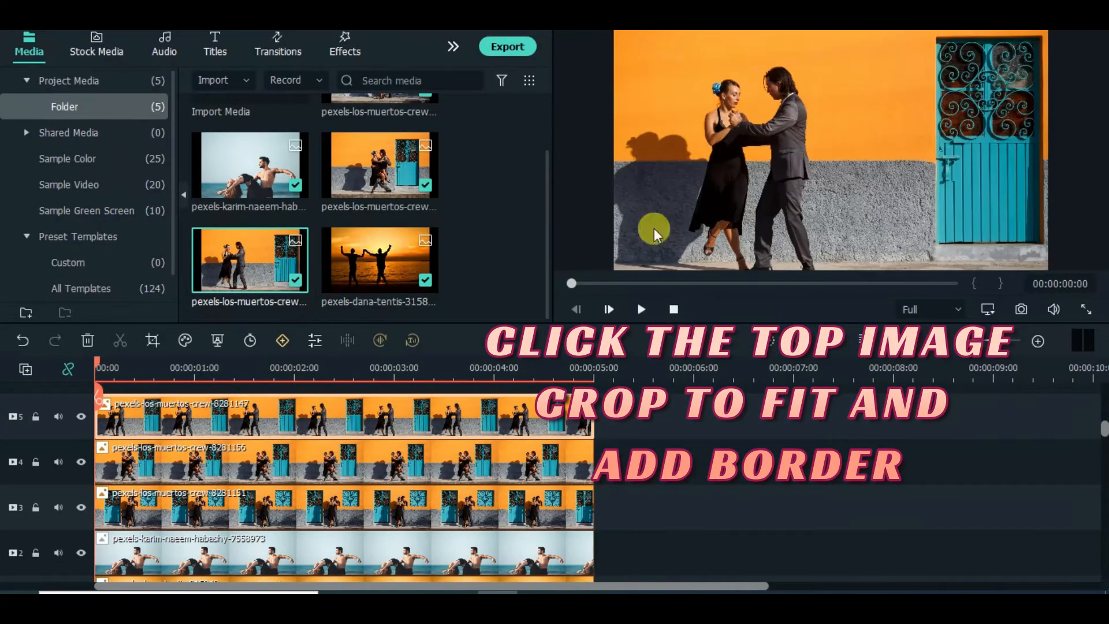
# Apply the Border effect to the top tango photo and scale it to 105%
pyautogui.click(344, 42)
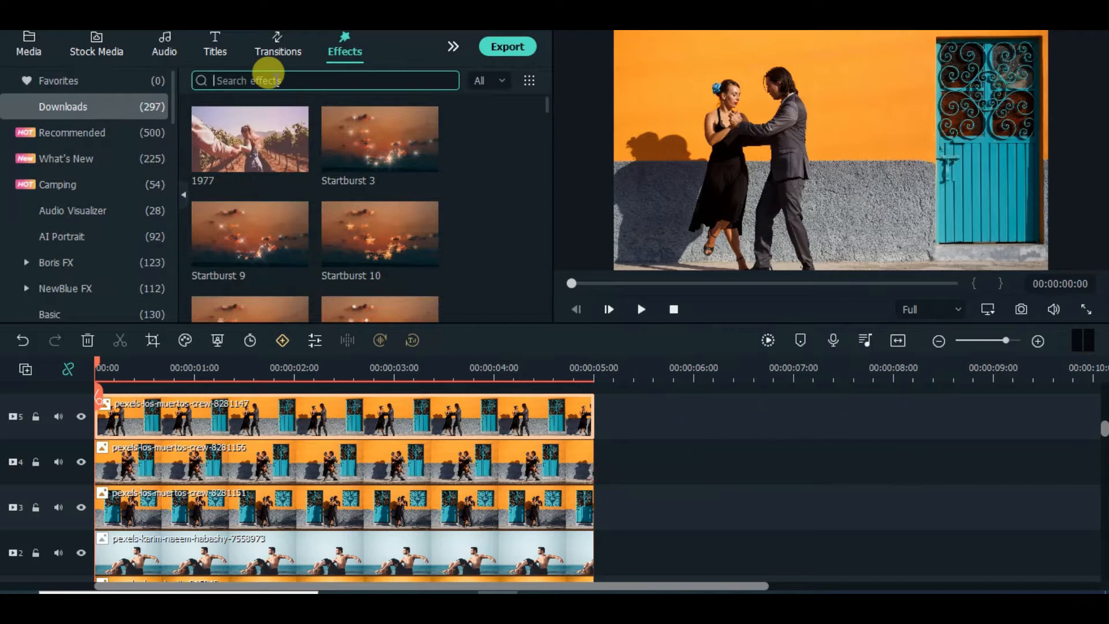
pyautogui.write('border')
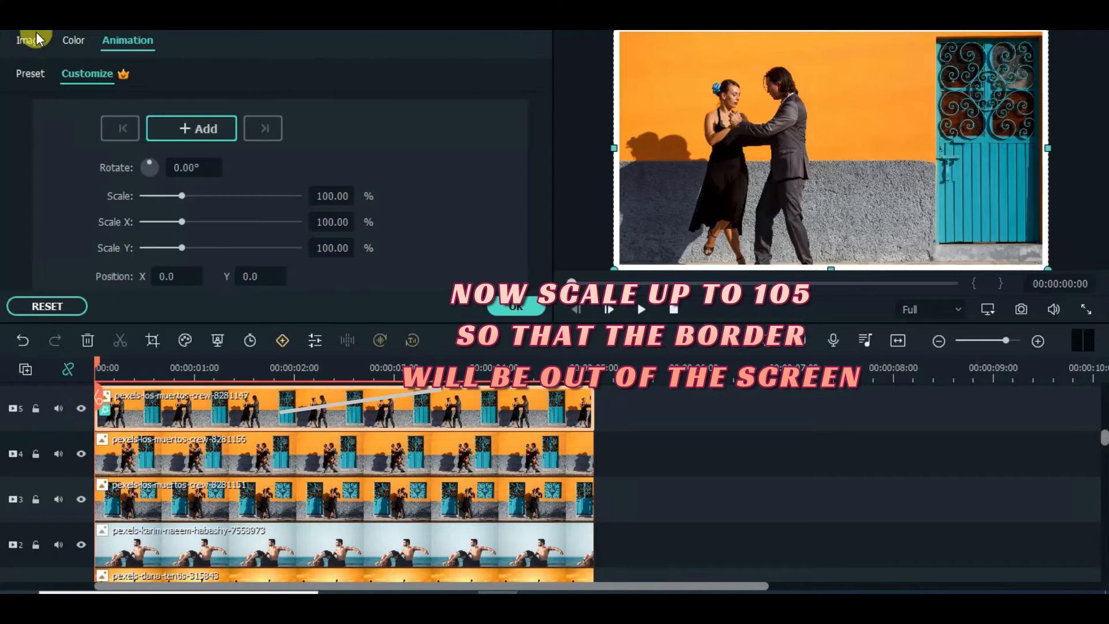
pyautogui.click(28, 40)
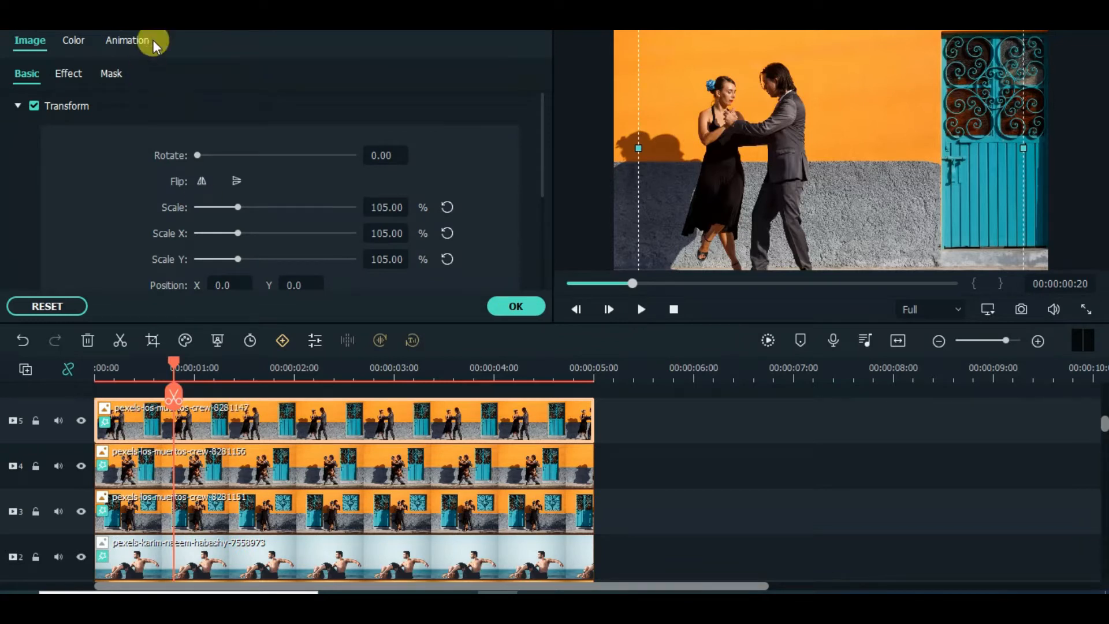
# Add a 105% scale keyframe to the top photo, then render and play the preview
pyautogui.click(126, 40)
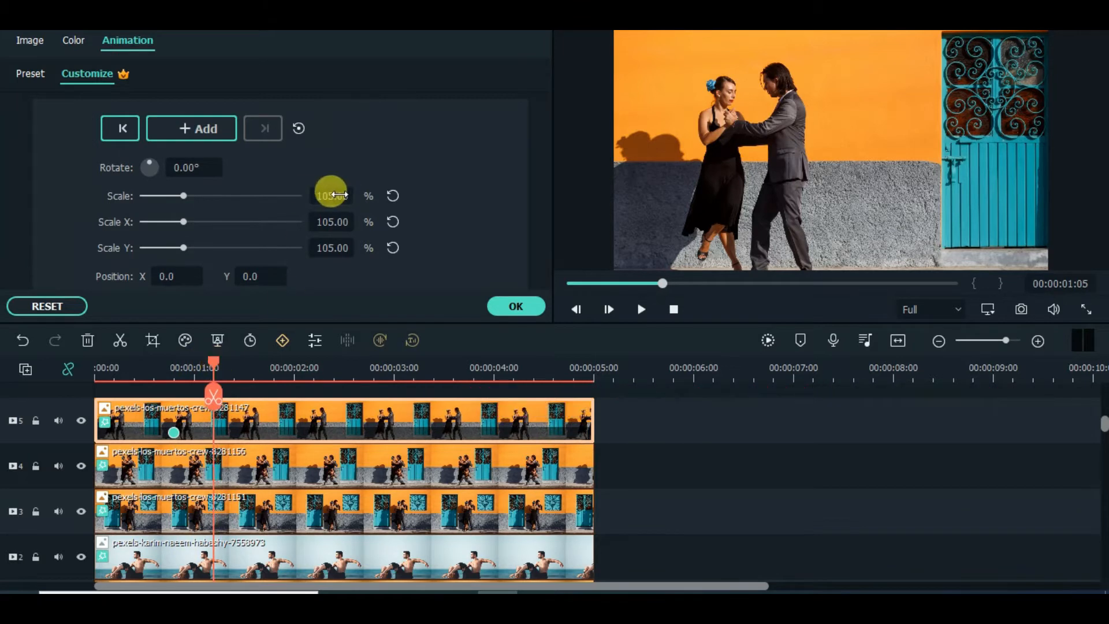
pyautogui.moveTo(183, 196); pyautogui.dragTo(159, 196)
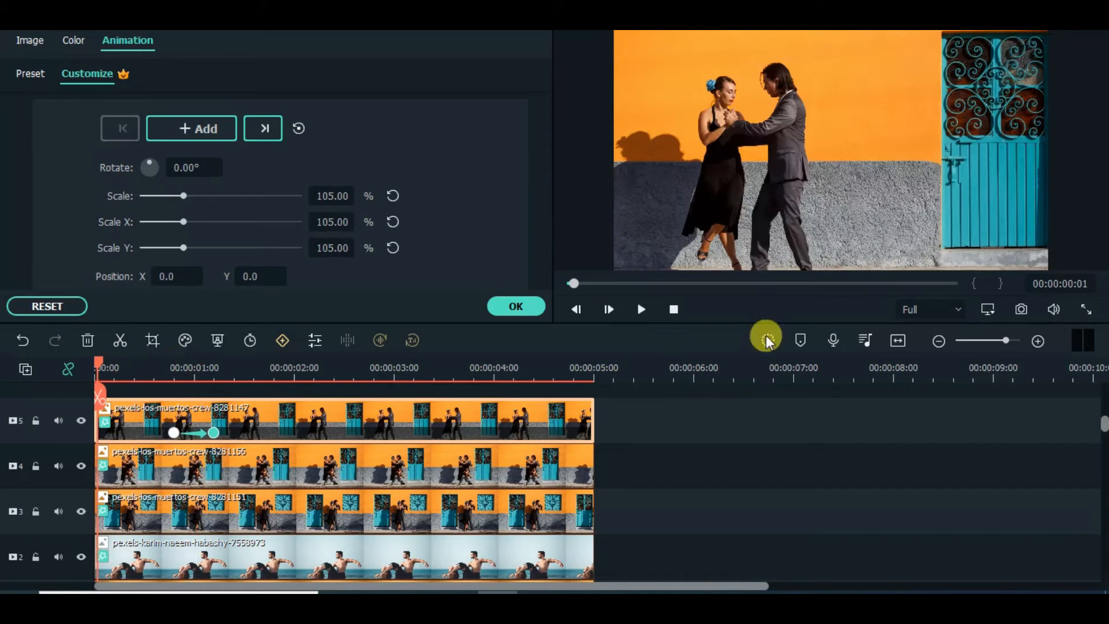
pyautogui.click(766, 340)
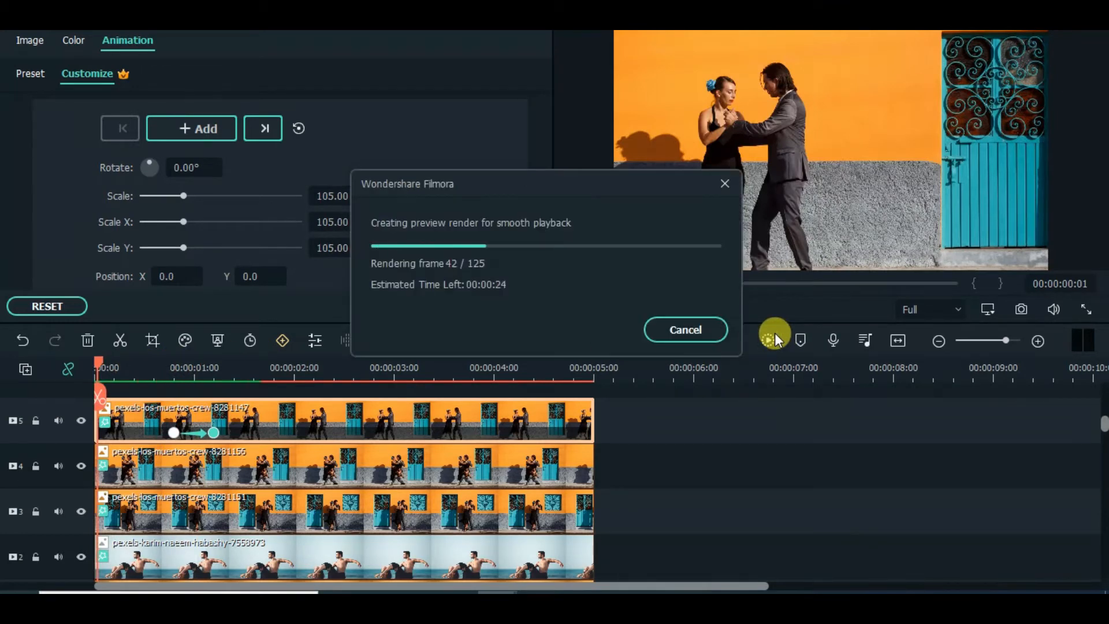
pyautogui.click(683, 330)
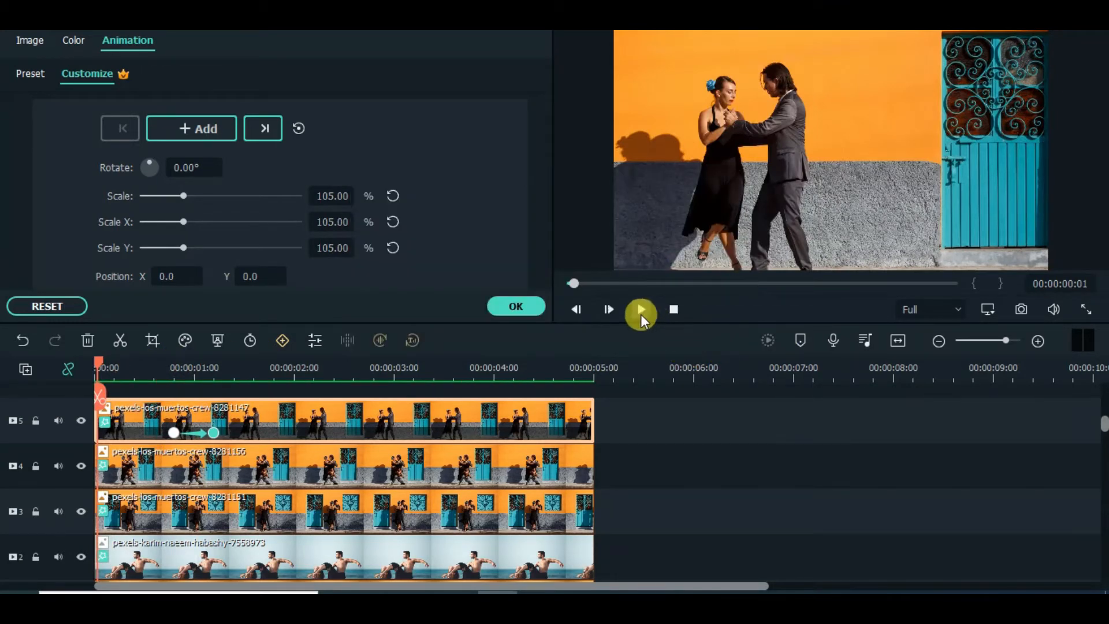
pyautogui.click(640, 310)
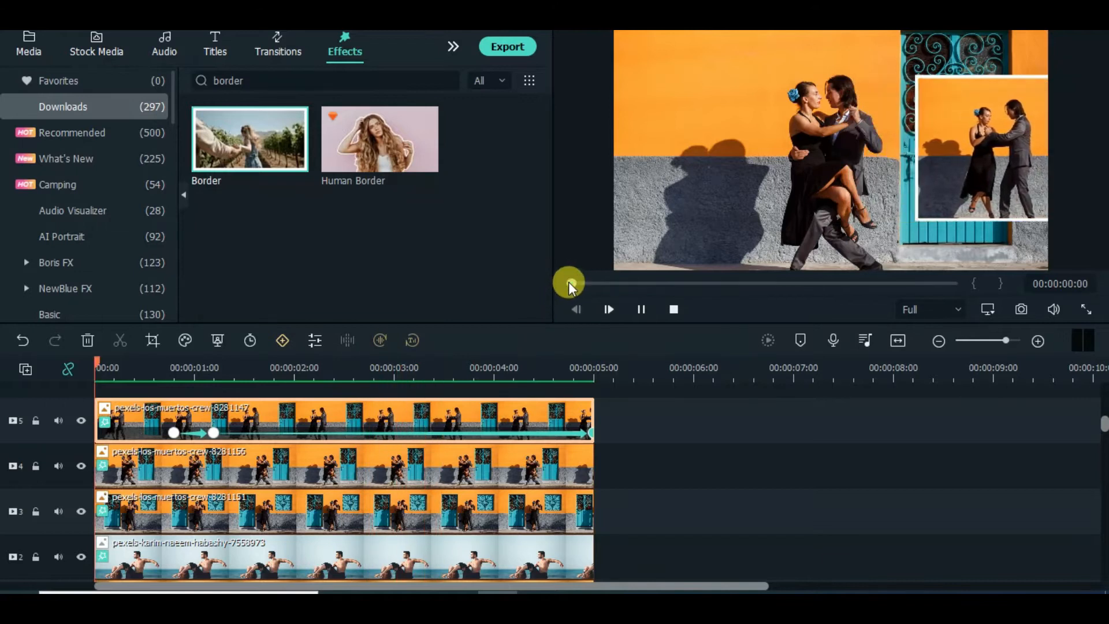
# Split and trim the Direction blur to 0:10 at the start, and add View Finder DSLR 2
pyautogui.click(346, 368)
pyautogui.write('direction')
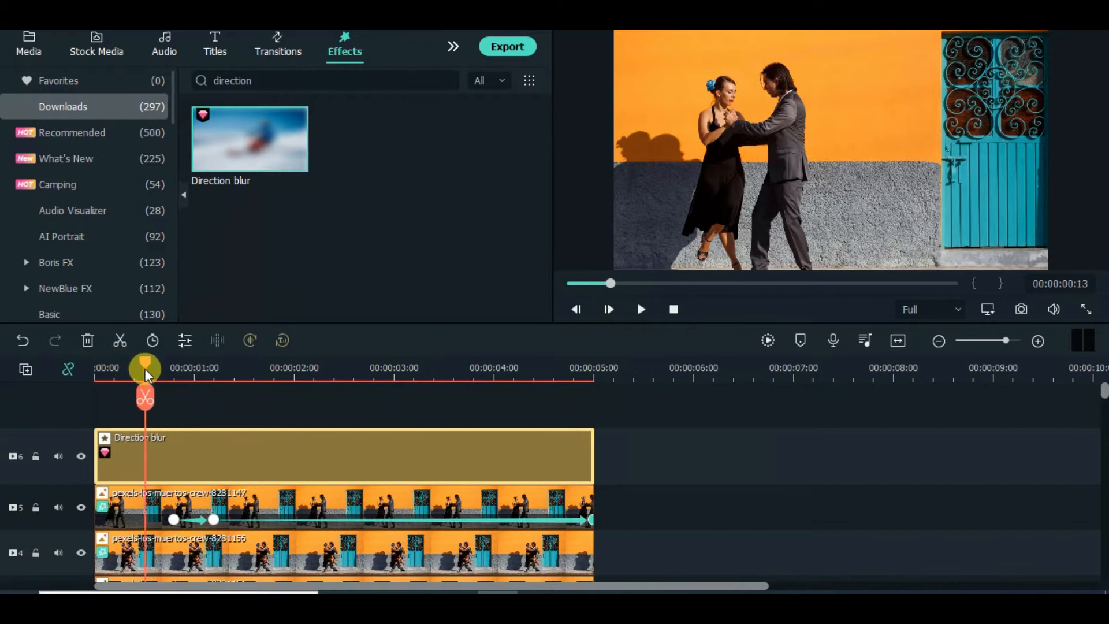
pyautogui.moveTo(121, 340)
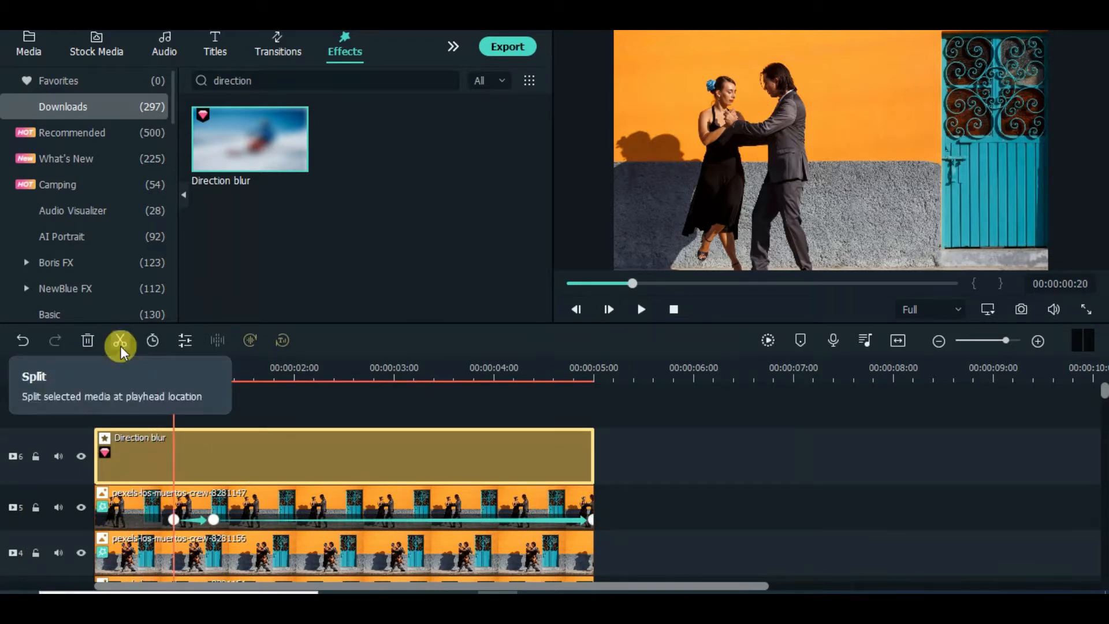
pyautogui.click(120, 340)
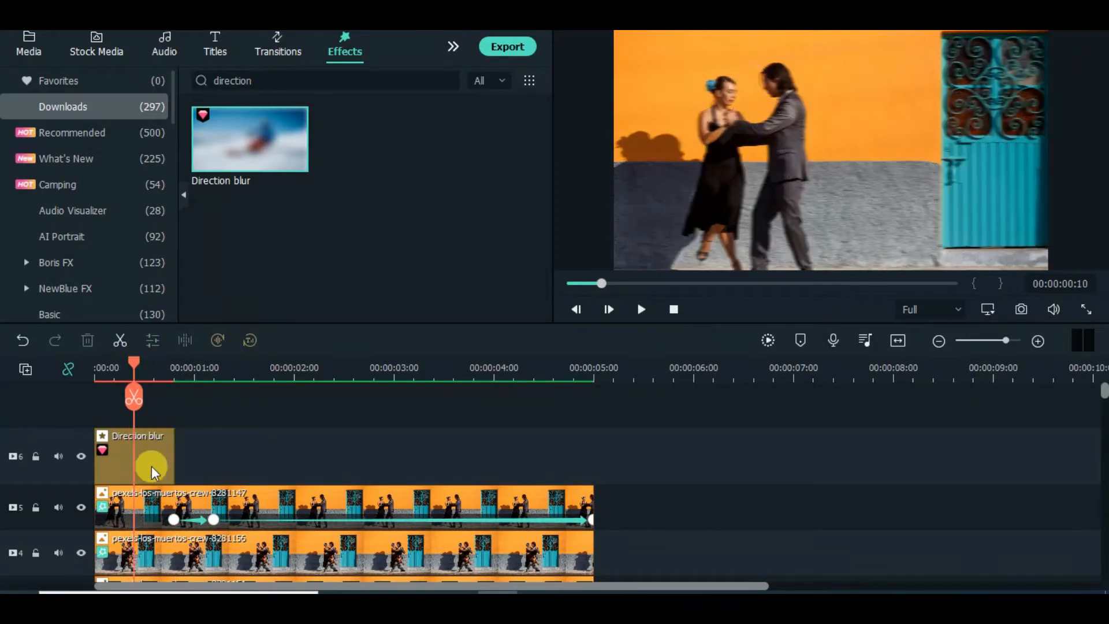
pyautogui.moveTo(135, 367); pyautogui.dragTo(106, 367)
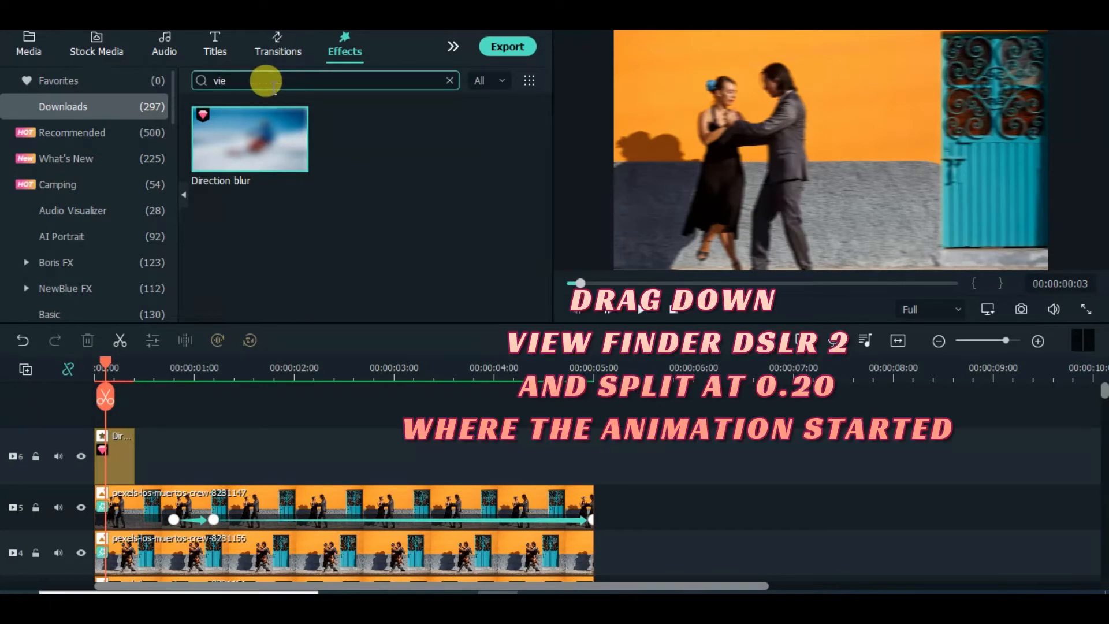
pyautogui.write('view finder')
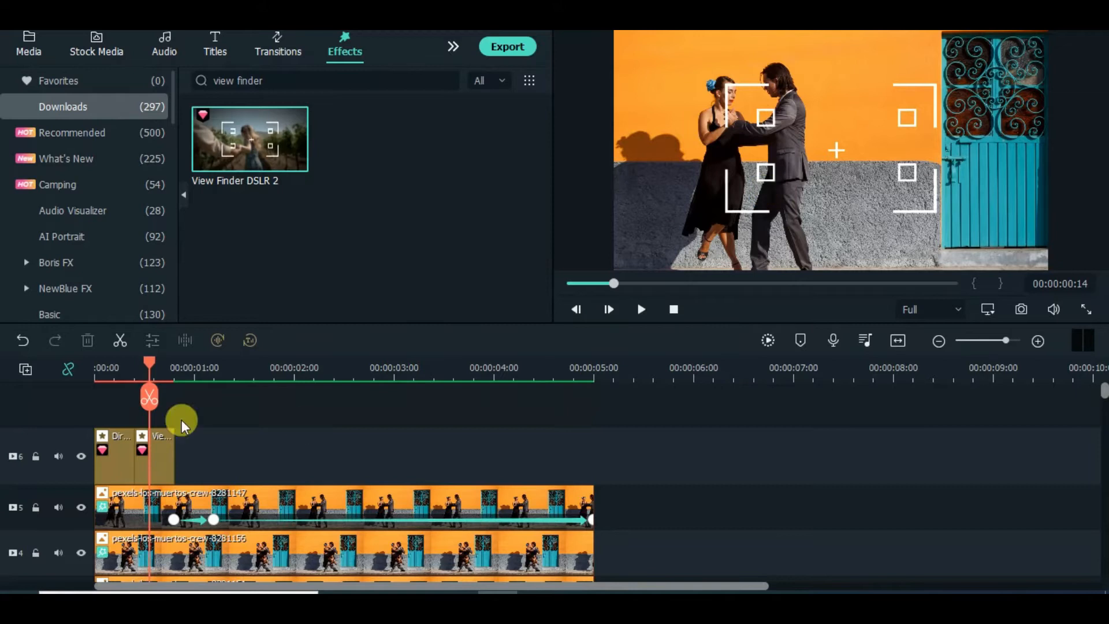
# Add a Flash transition to the View Finder clip with a 00:00:00:05 duration
pyautogui.click(277, 42)
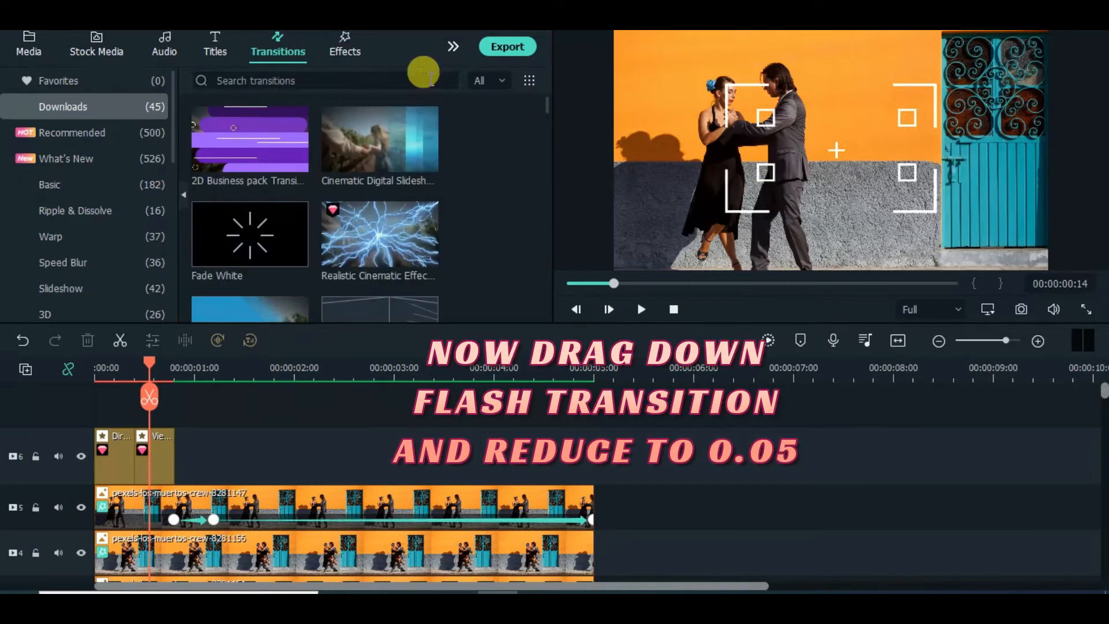
pyautogui.write('flash')
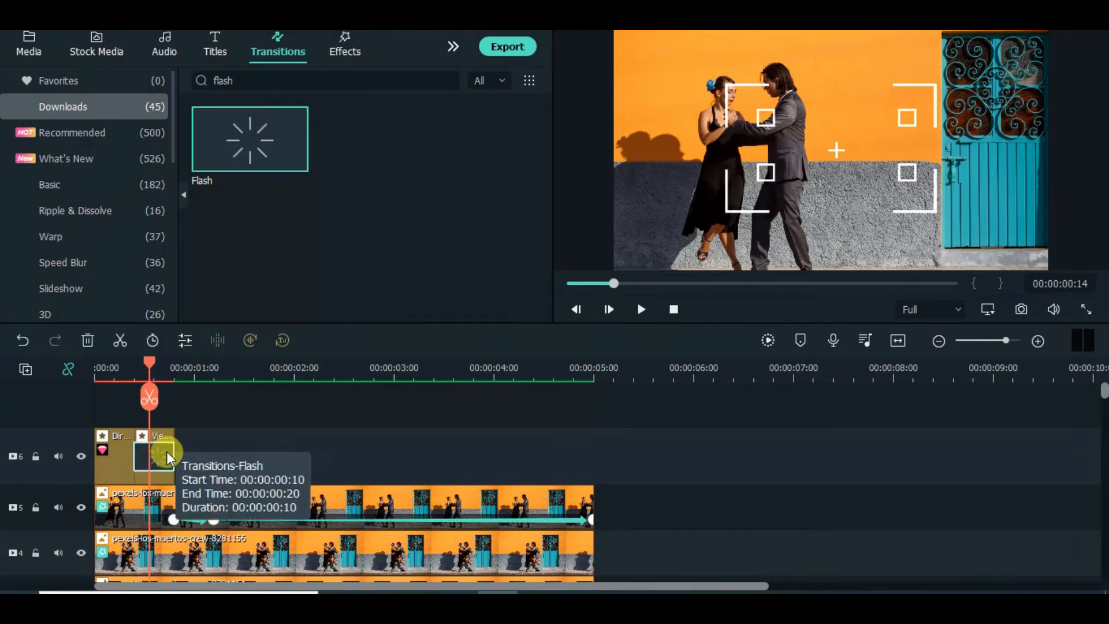
pyautogui.doubleClick(163, 457)
pyautogui.write('00:00:00:05')
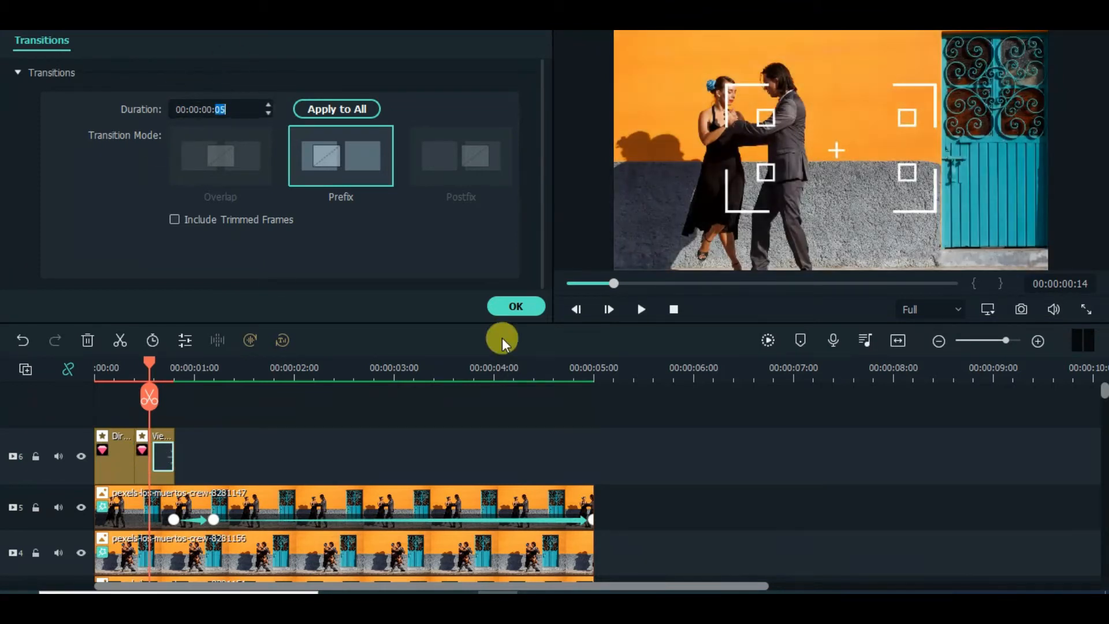
pyautogui.click(516, 306)
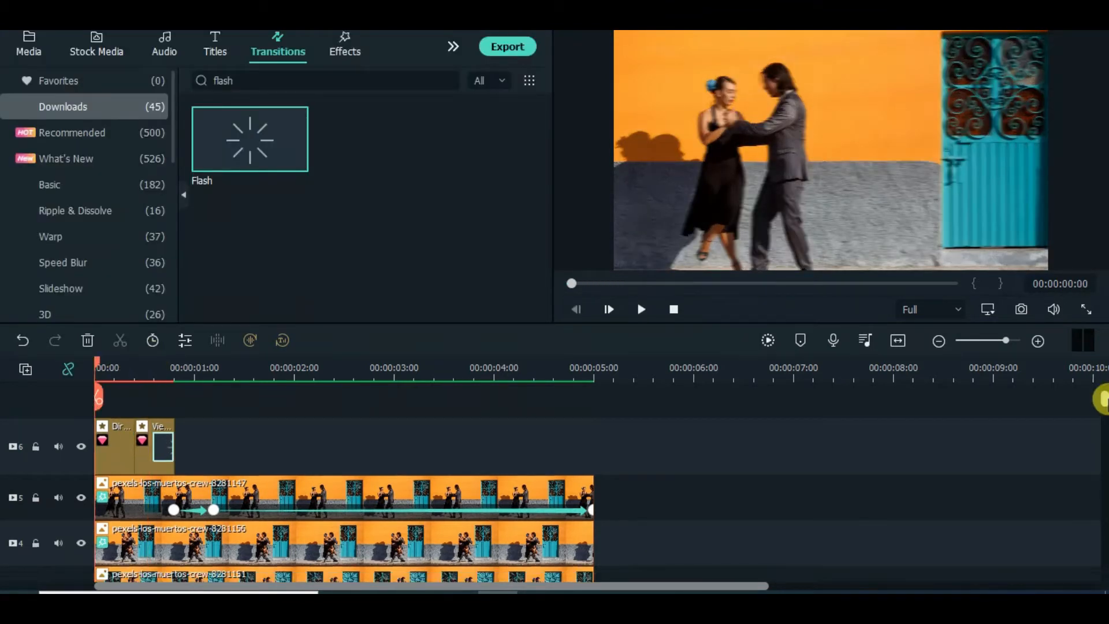
pyautogui.scroll(-3)
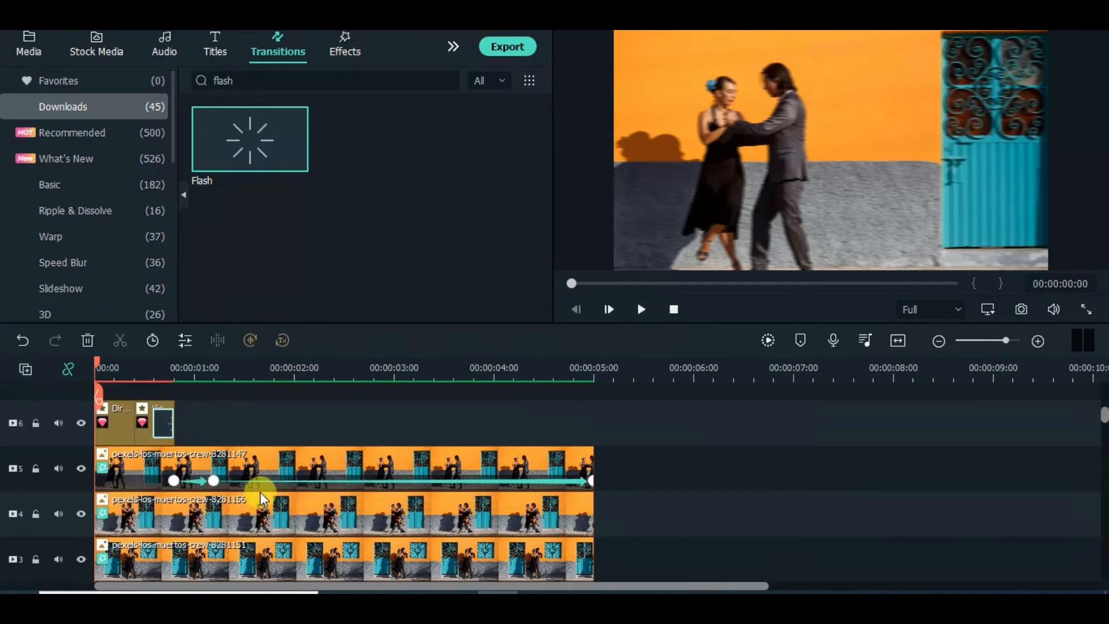
# Select the second tango photo clip on track 4 to give it scale keyframes
pyautogui.click(640, 309)
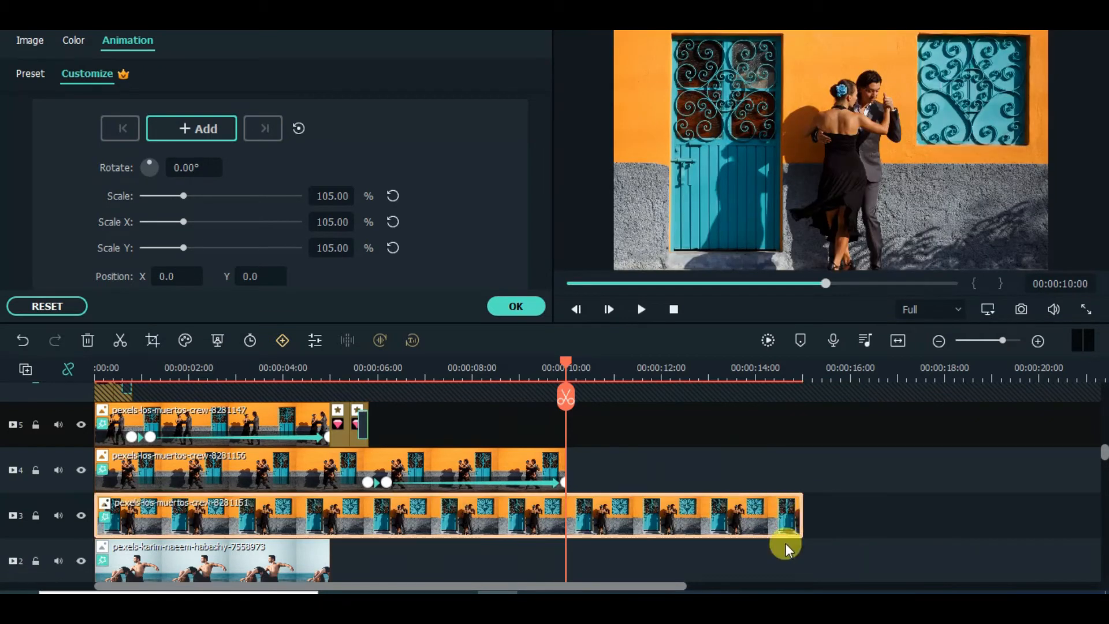
# Paste the Direction blur and View Finder effects onto the end of the track 4 clip
pyautogui.click(766, 340)
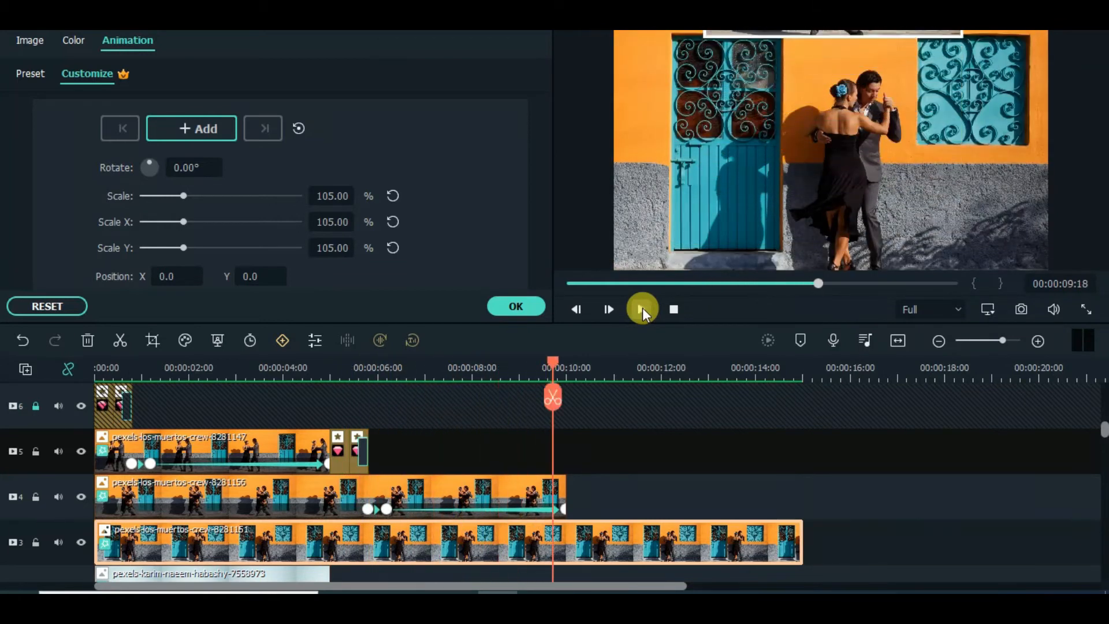
pyautogui.click(643, 309)
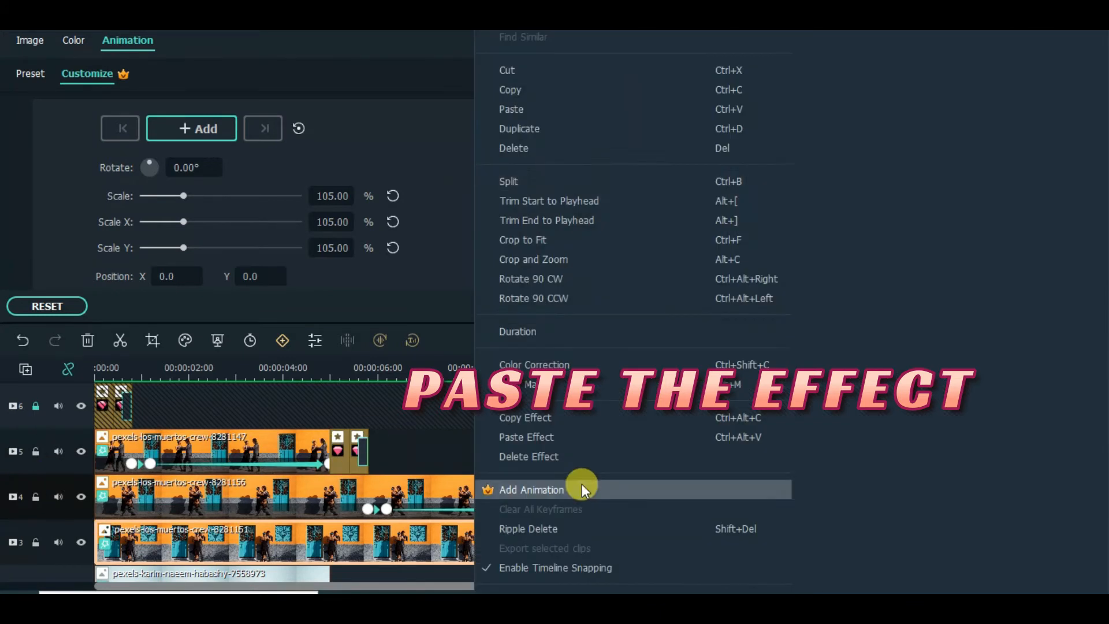
pyautogui.click(526, 437)
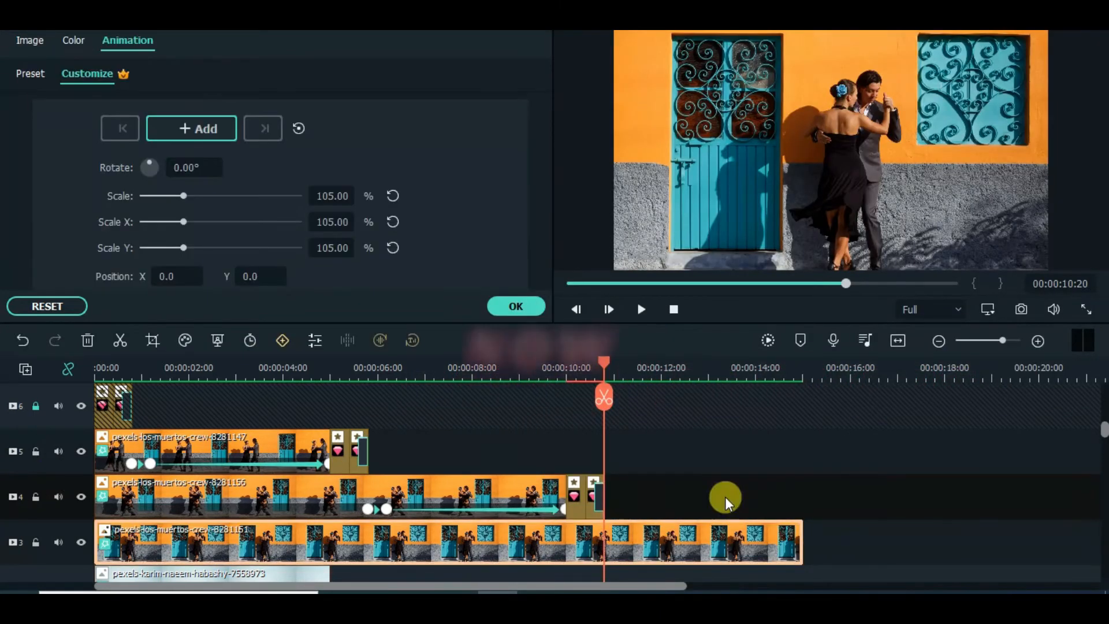
pyautogui.hscroll(3)
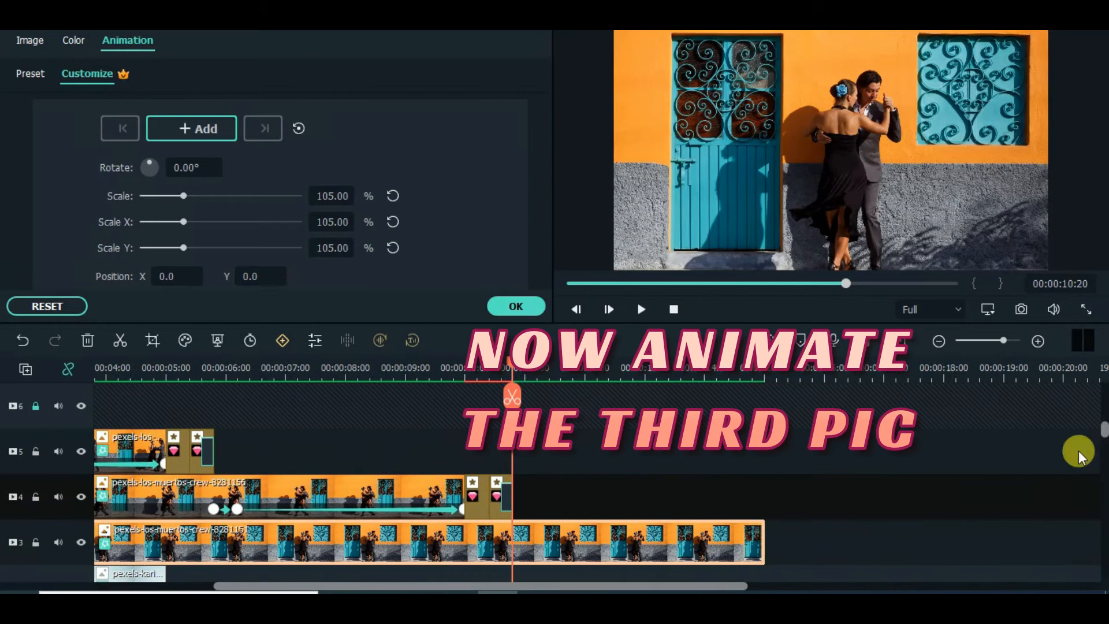
pyautogui.scroll(-3)
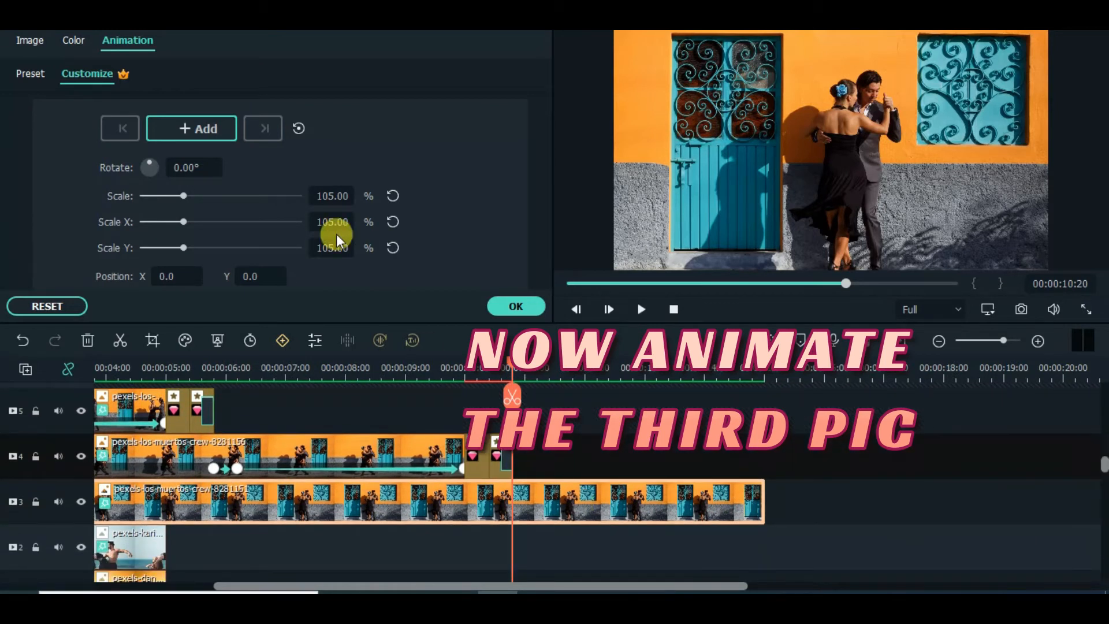
# Keyframe the third photo's scale 100 to 105% and extend the beach clip to 00:00:19:24
pyautogui.click(517, 367)
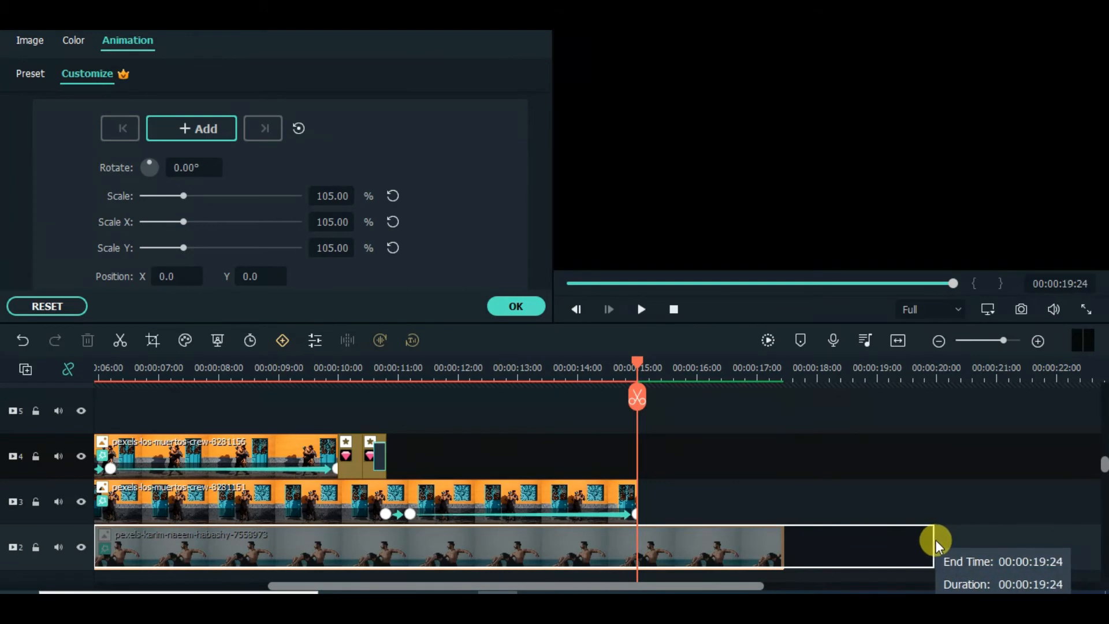
pyautogui.rightClick(26, 369)
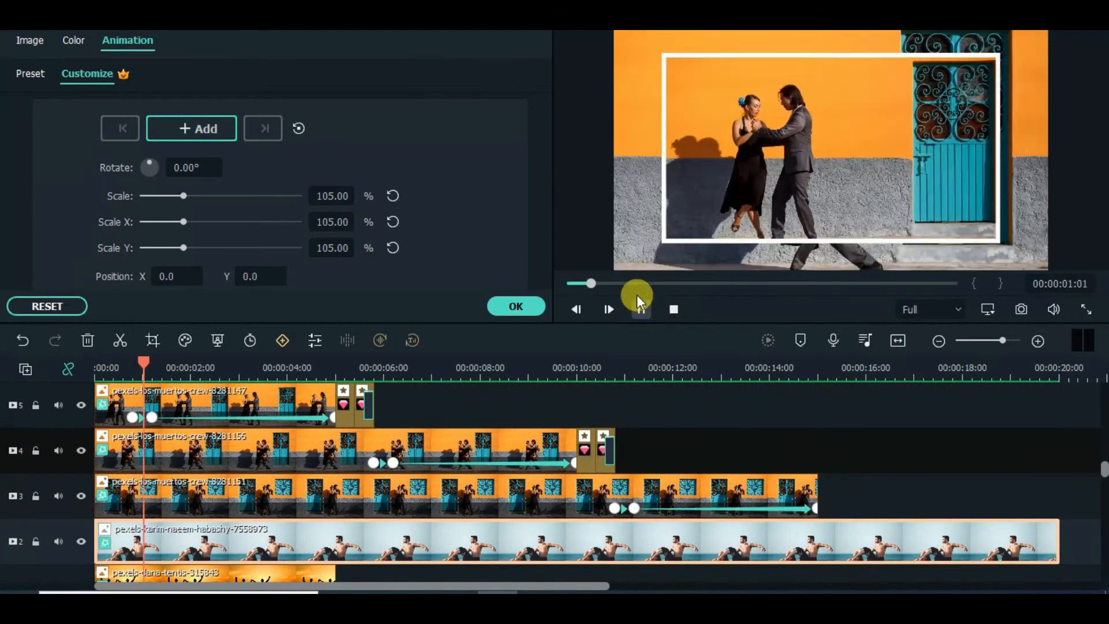
# Play back the slideshow and extend the sunset clip toward the beach photo's end
pyautogui.click(607, 309)
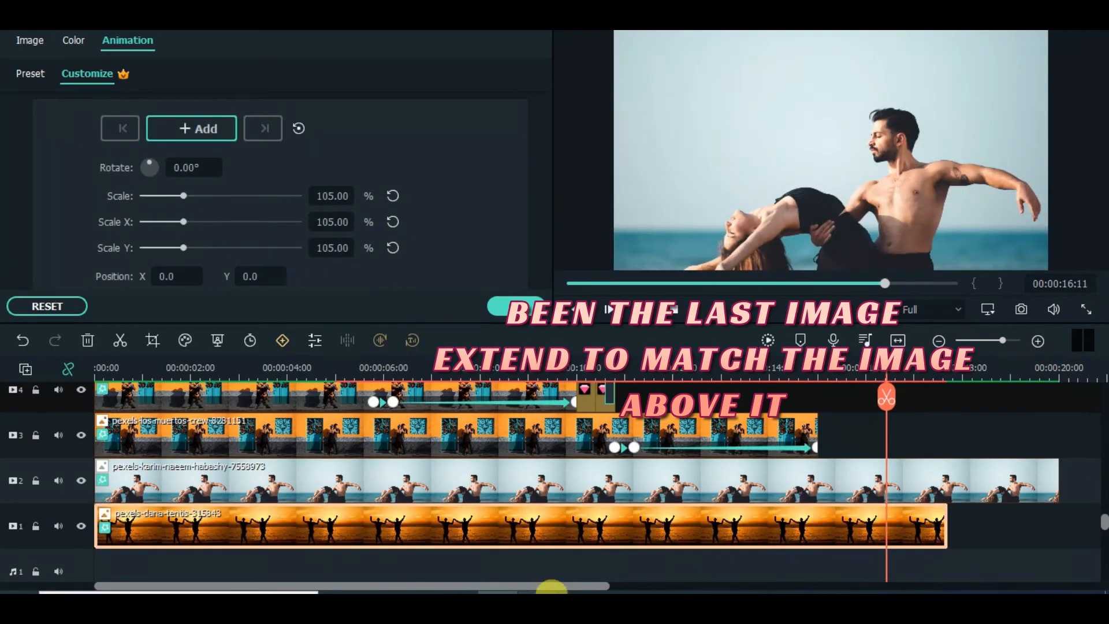
pyautogui.hscroll(3)
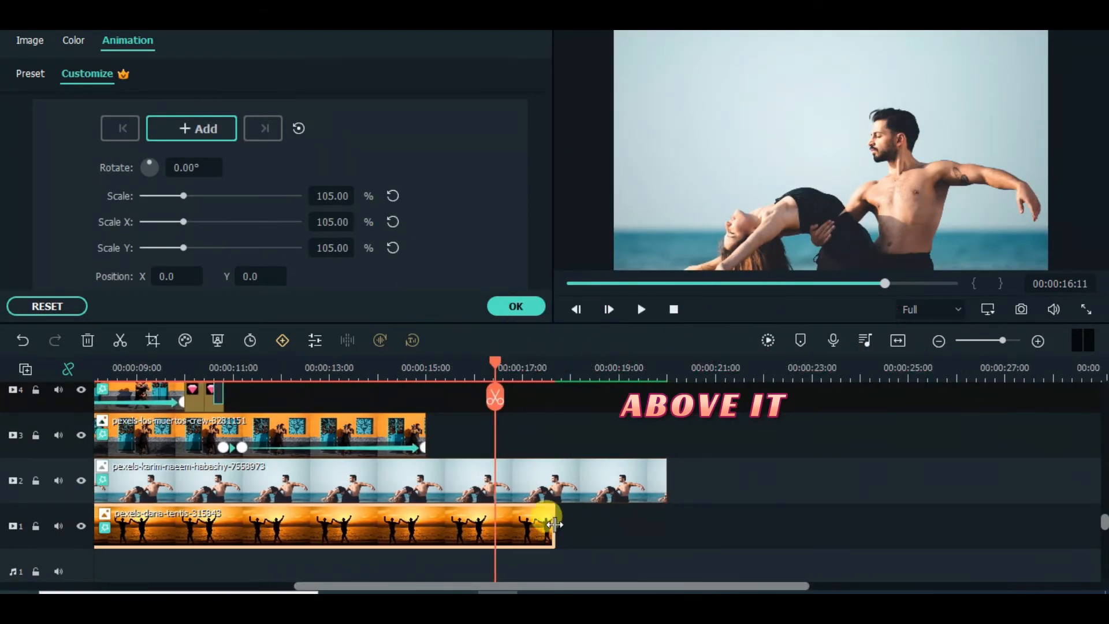